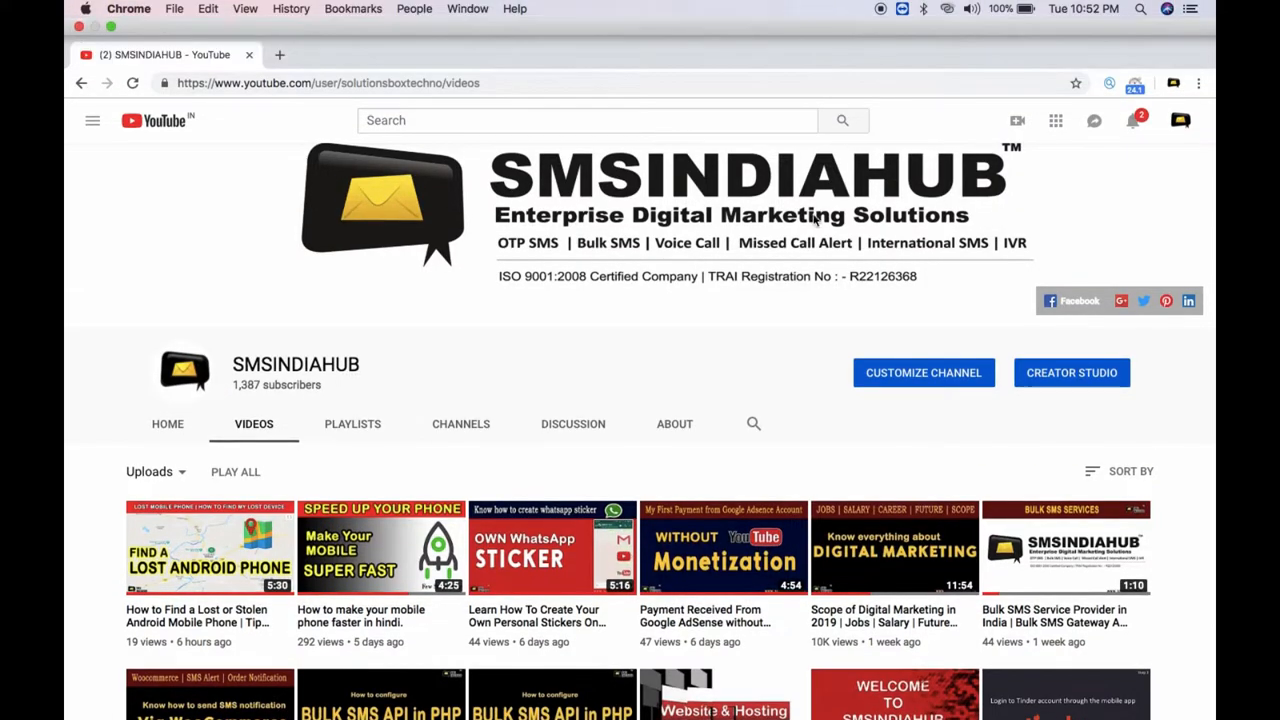
Show the Applications folder in a full-size Finder window and locate QuickTime Player.
scroll(down, 3)
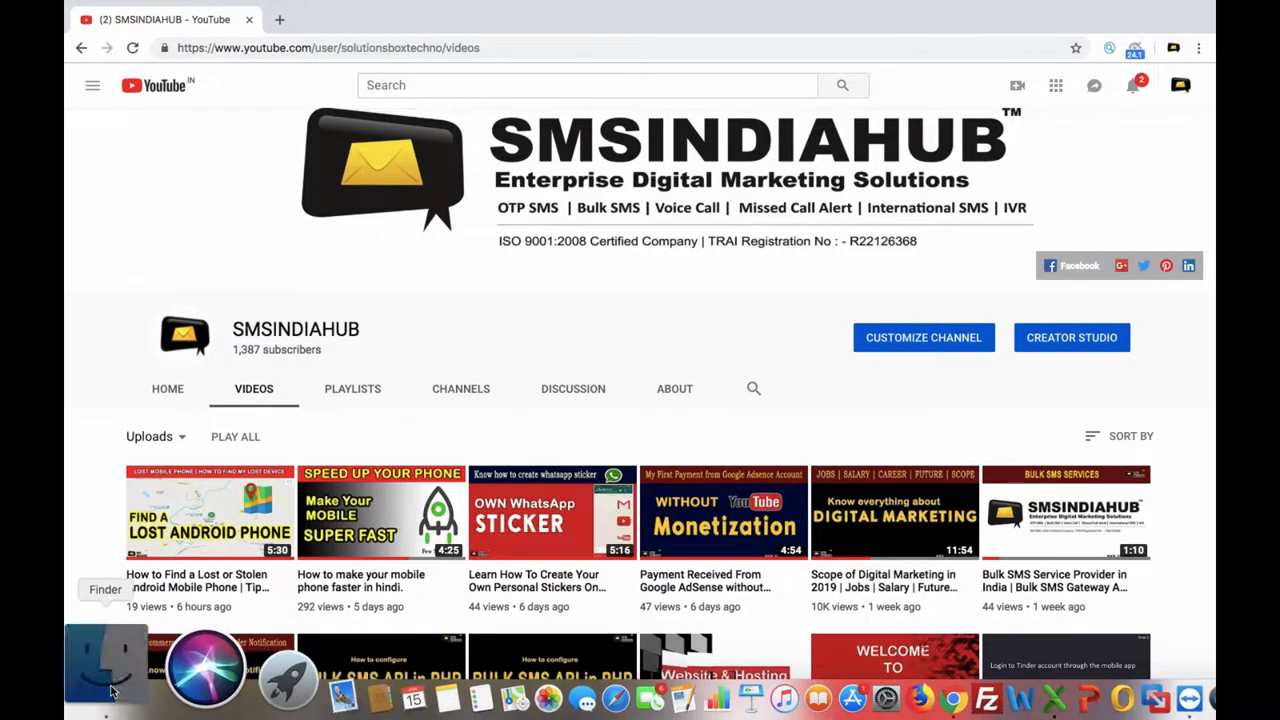
click(104, 664)
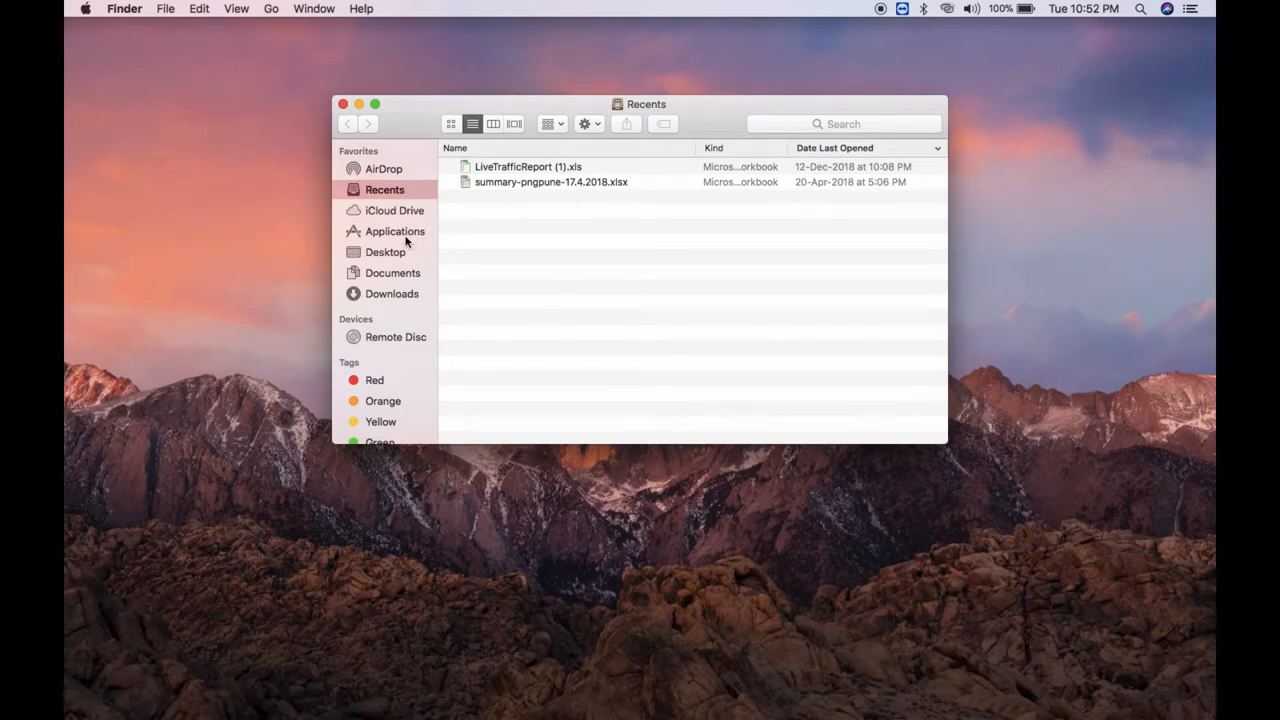
click(396, 232)
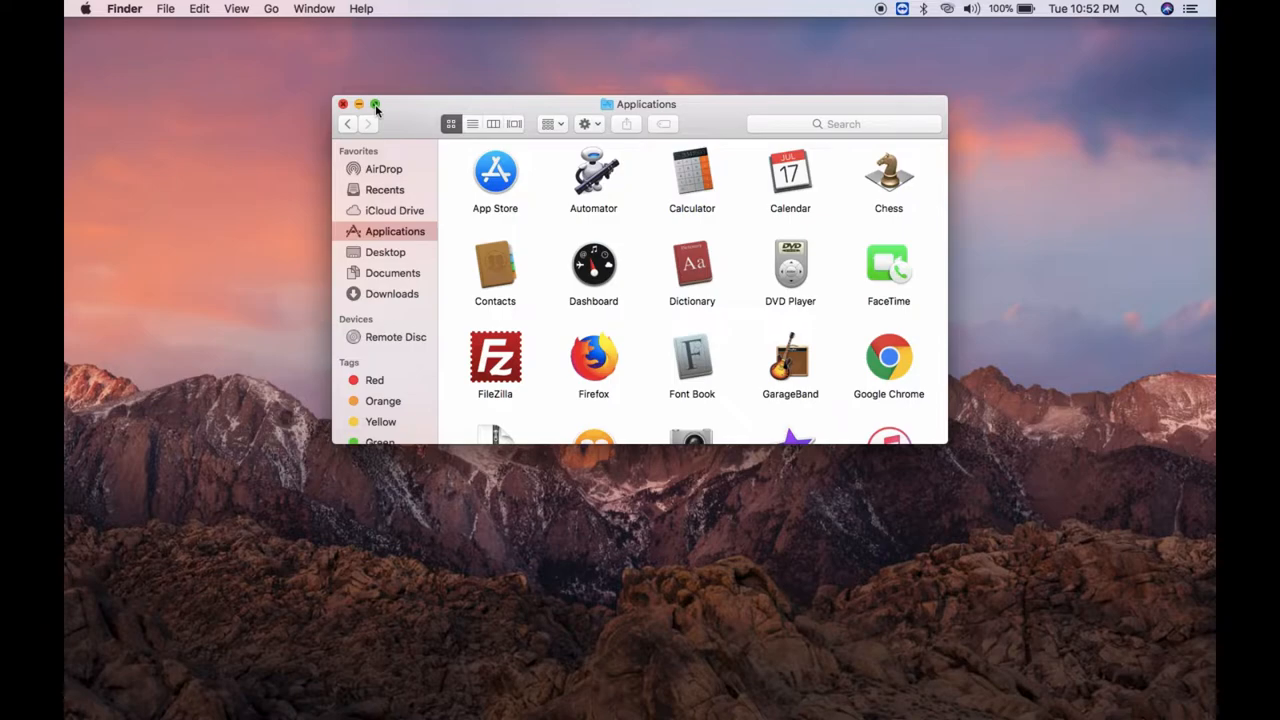
click(376, 104)
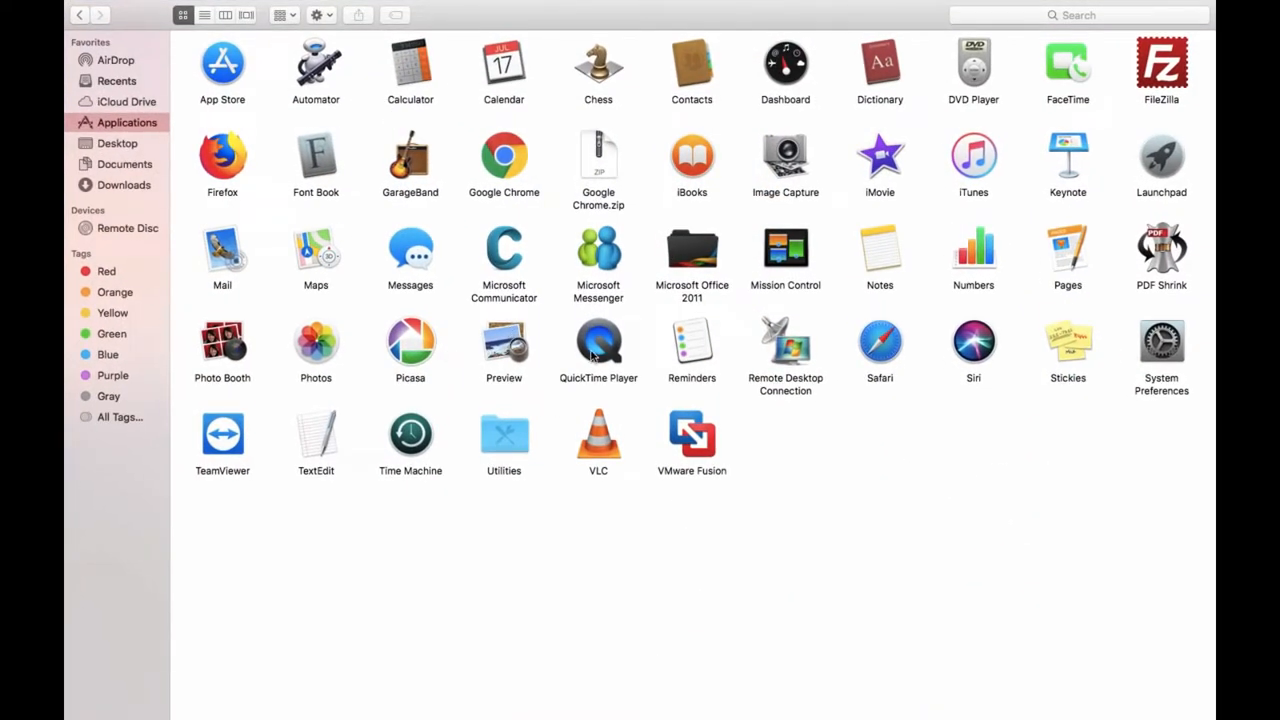
mouse_move(552, 320)
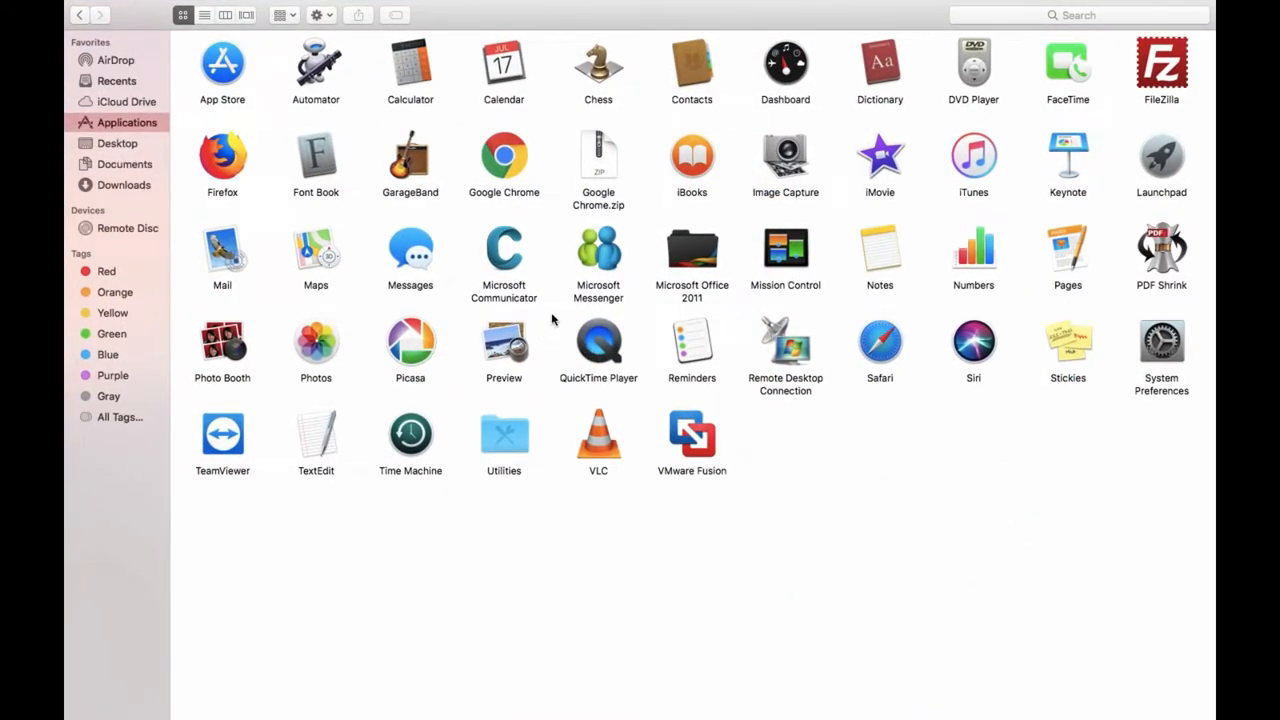
click(598, 350)
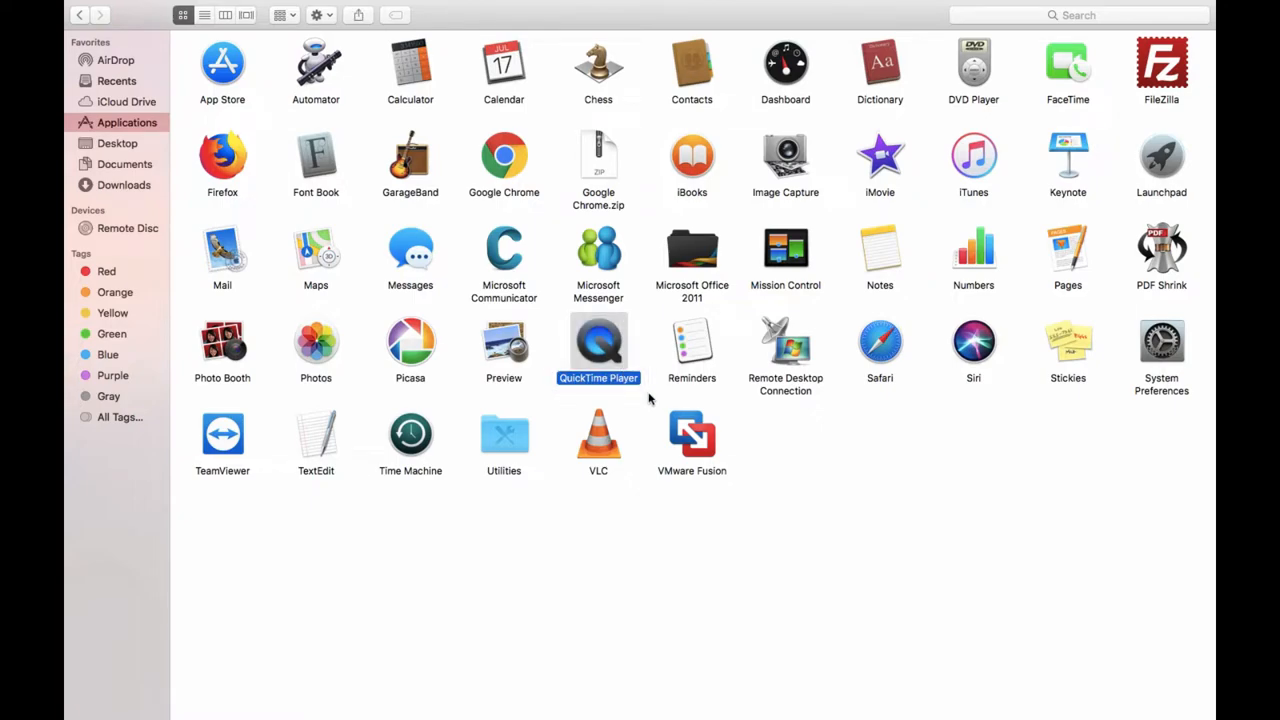
mouse_move(624, 360)
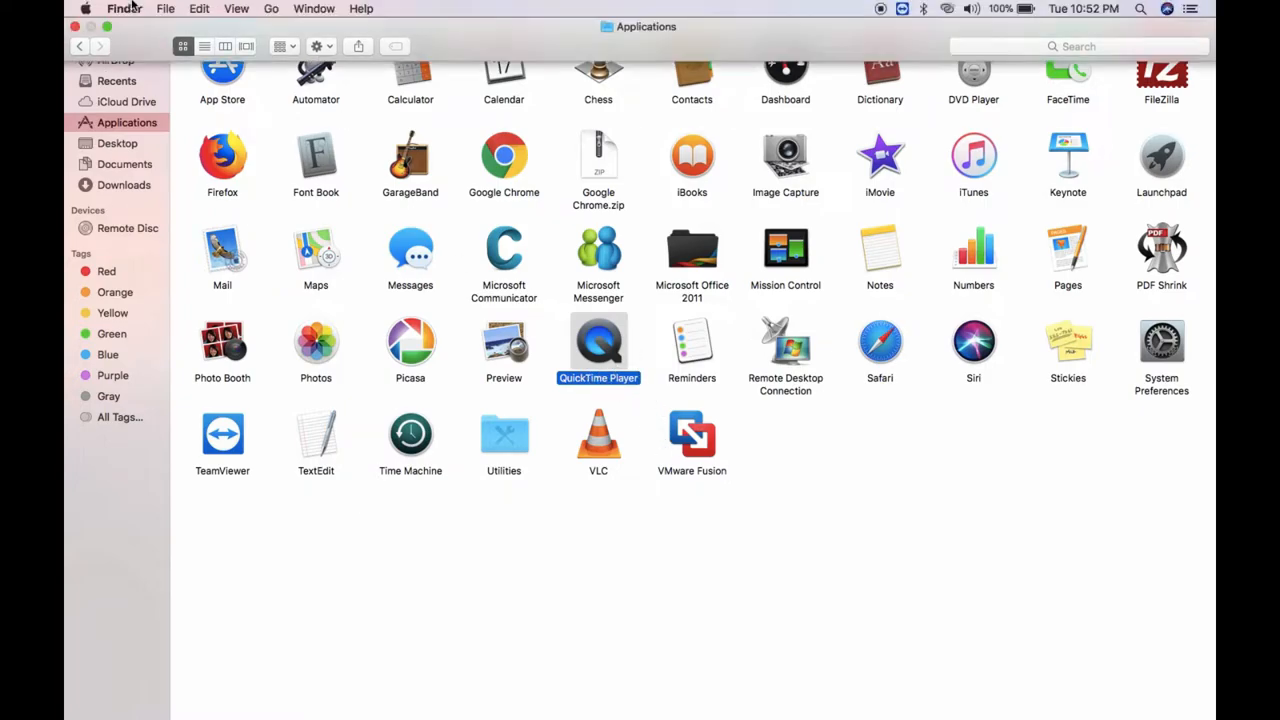
Close the Applications window and expand Launchpad's Other folder containing QuickTime Player.
click(78, 26)
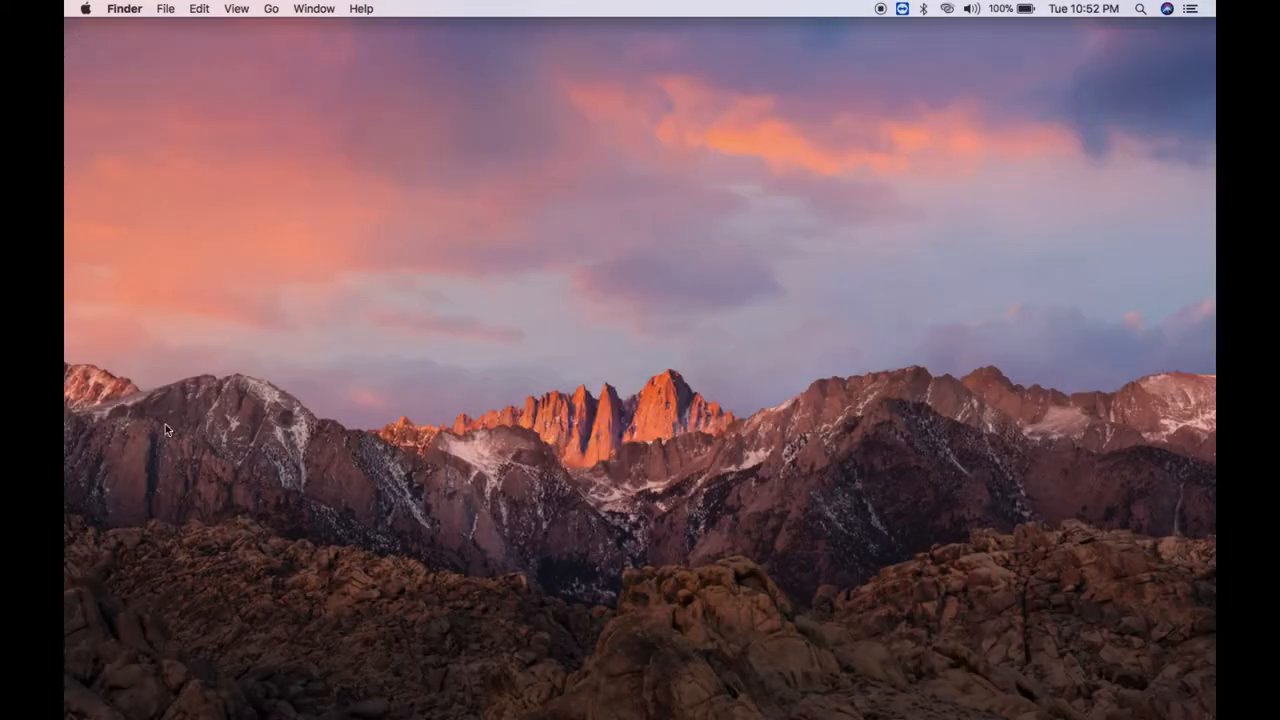
mouse_move(168, 664)
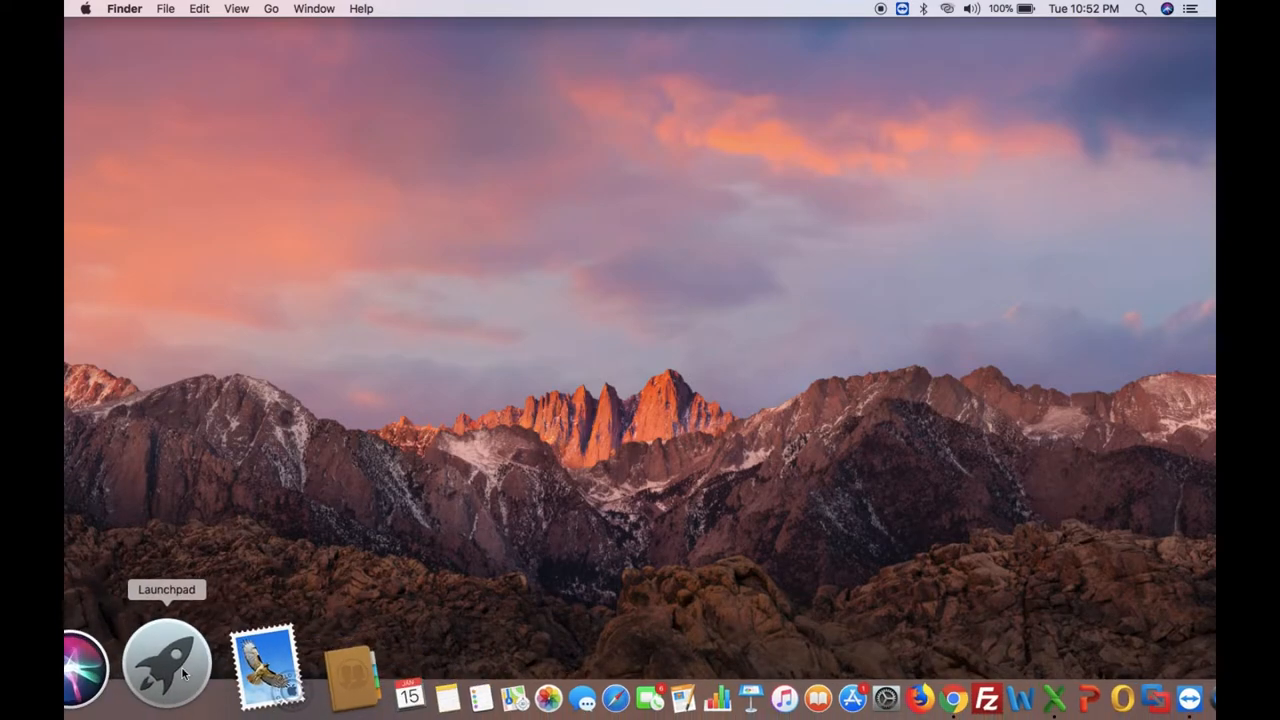
click(166, 664)
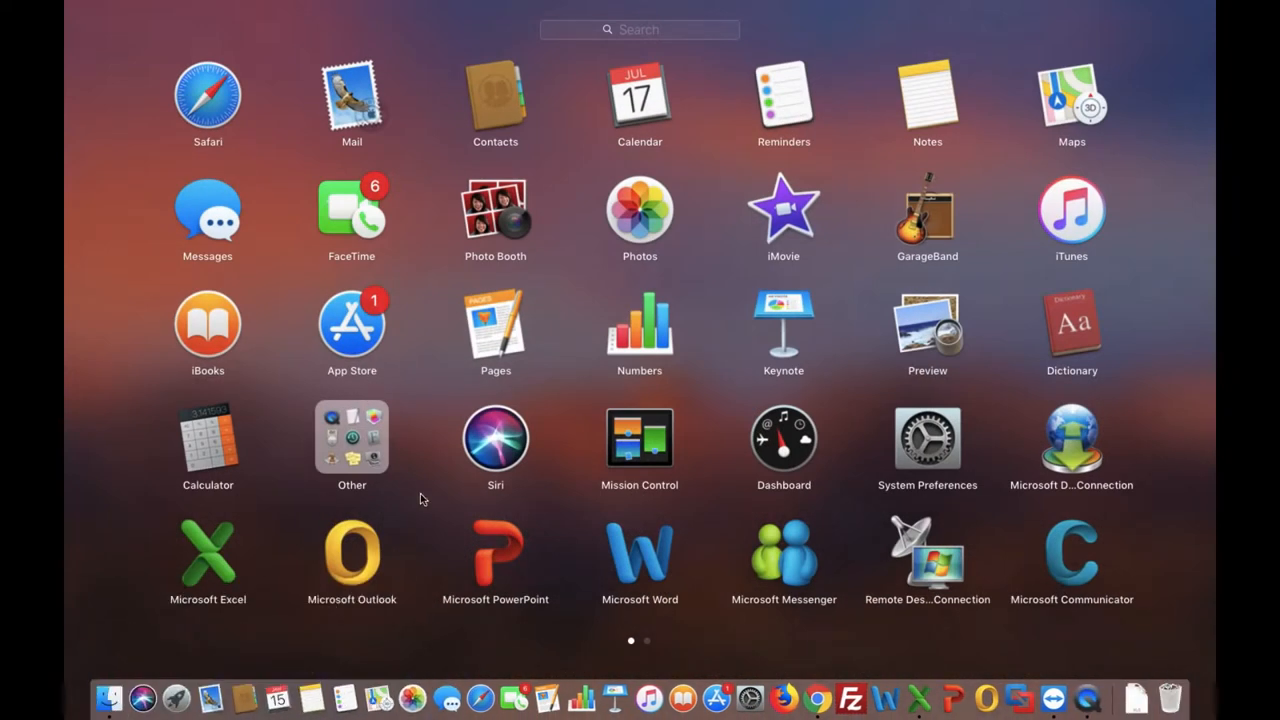
click(352, 440)
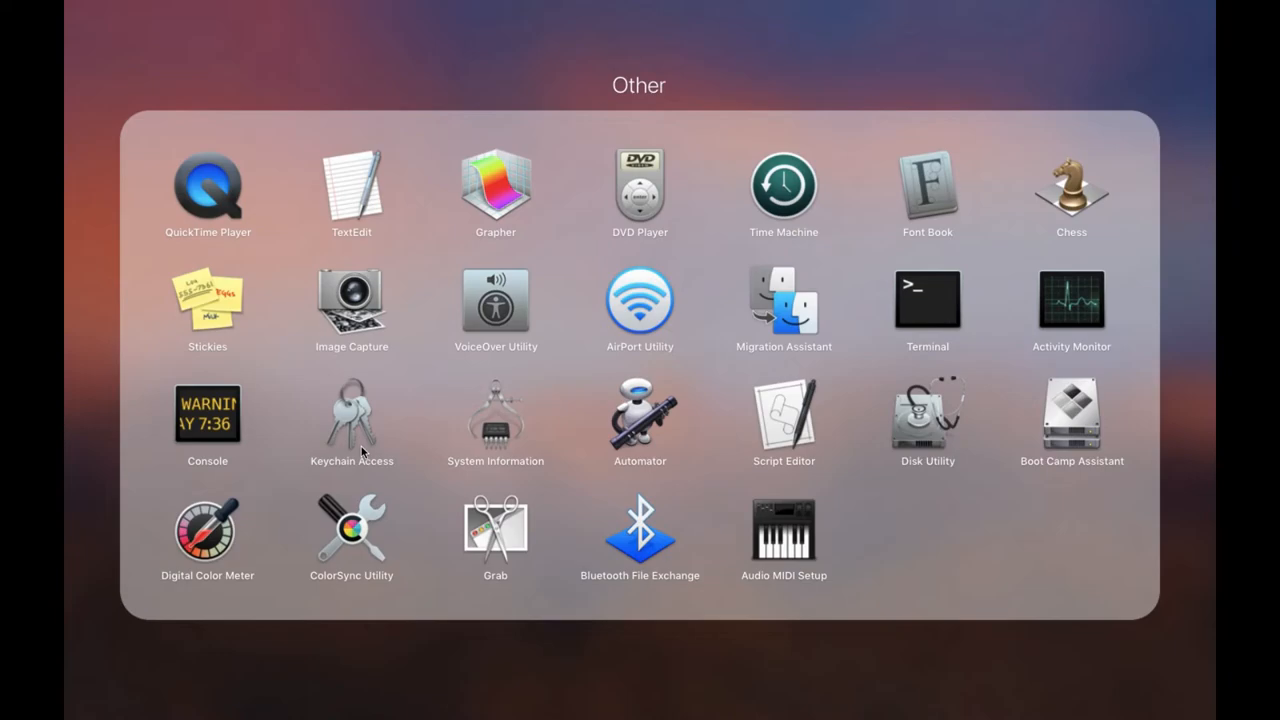
mouse_move(218, 204)
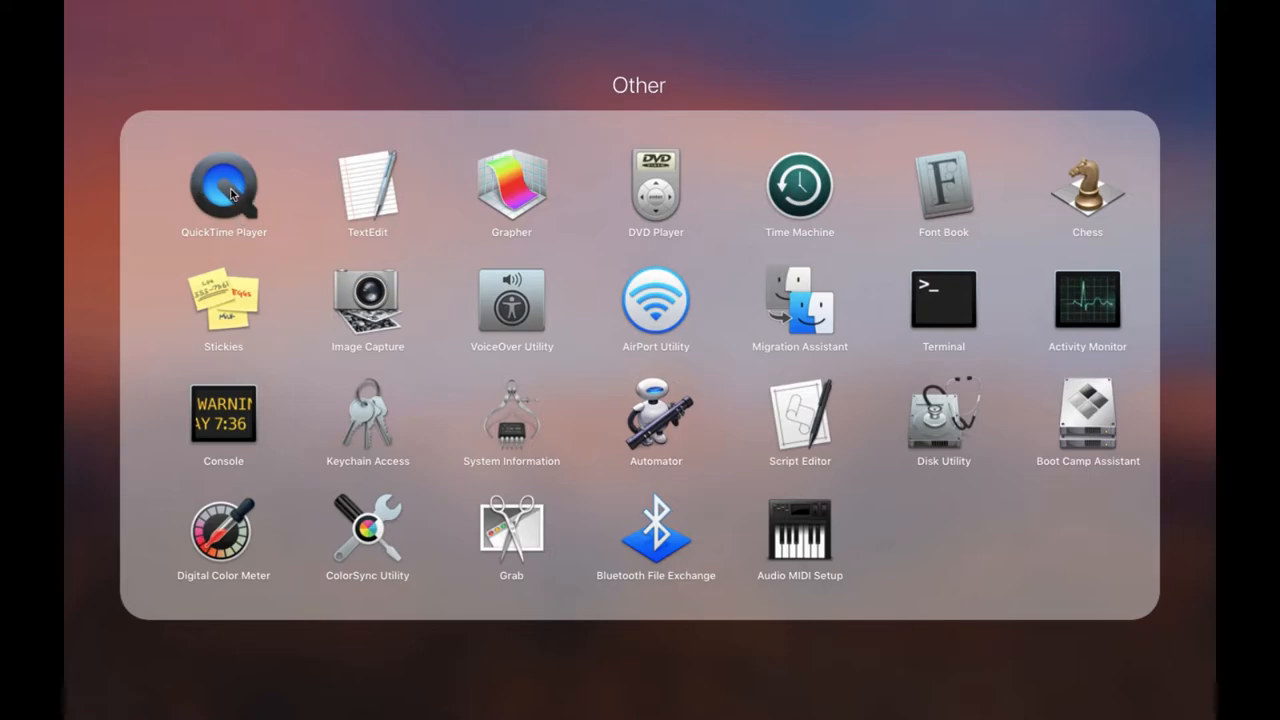
Launch QuickTime Player and show its File menu with New Movie, Audio and Screen Recording.
click(224, 184)
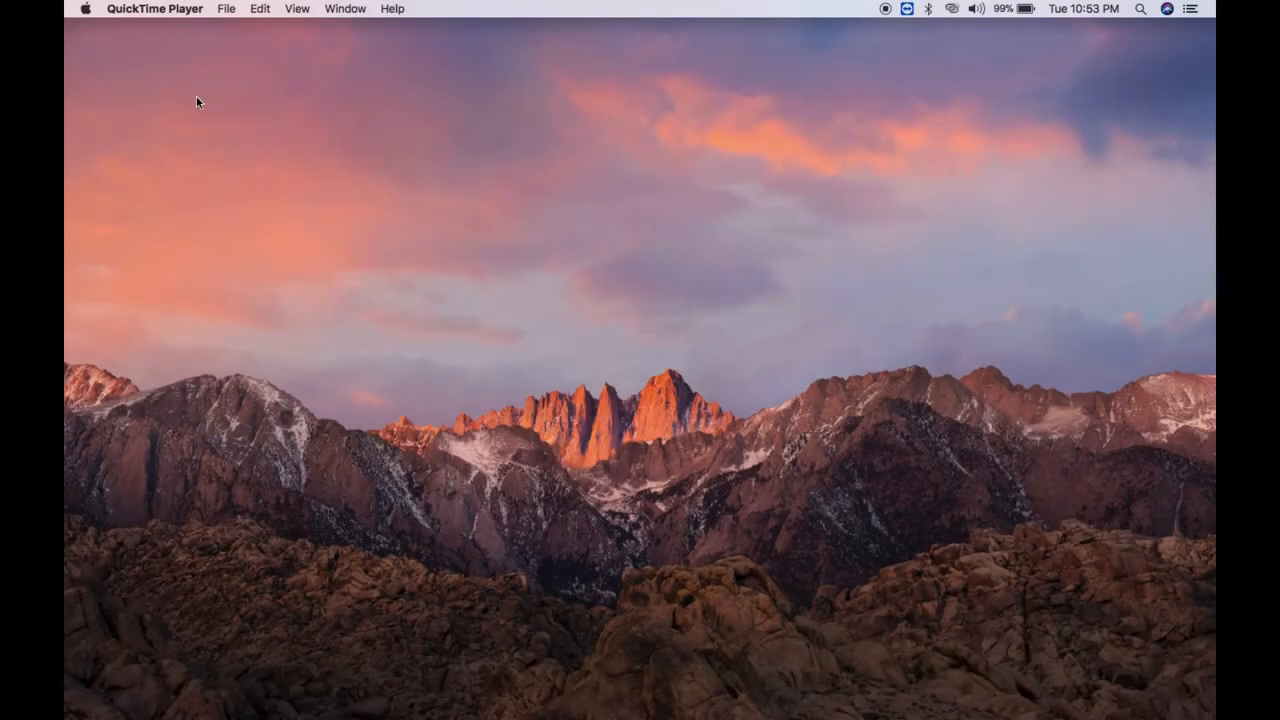
mouse_move(228, 14)
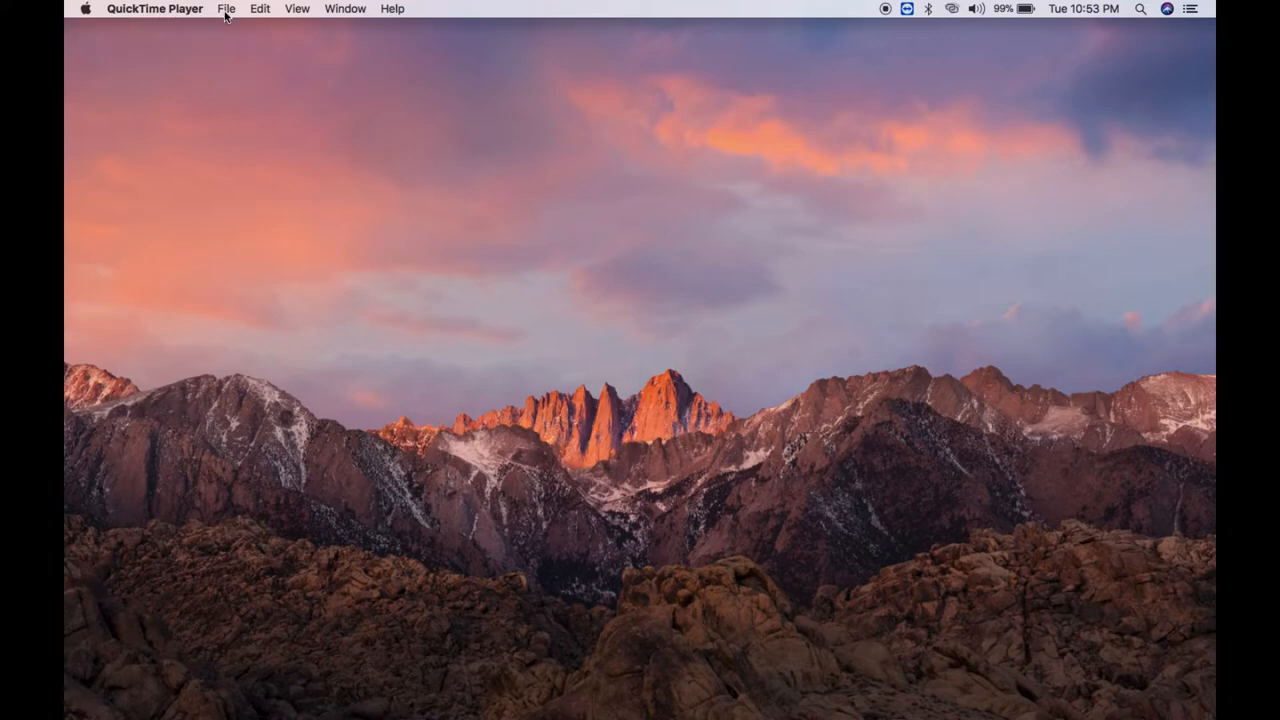
click(226, 8)
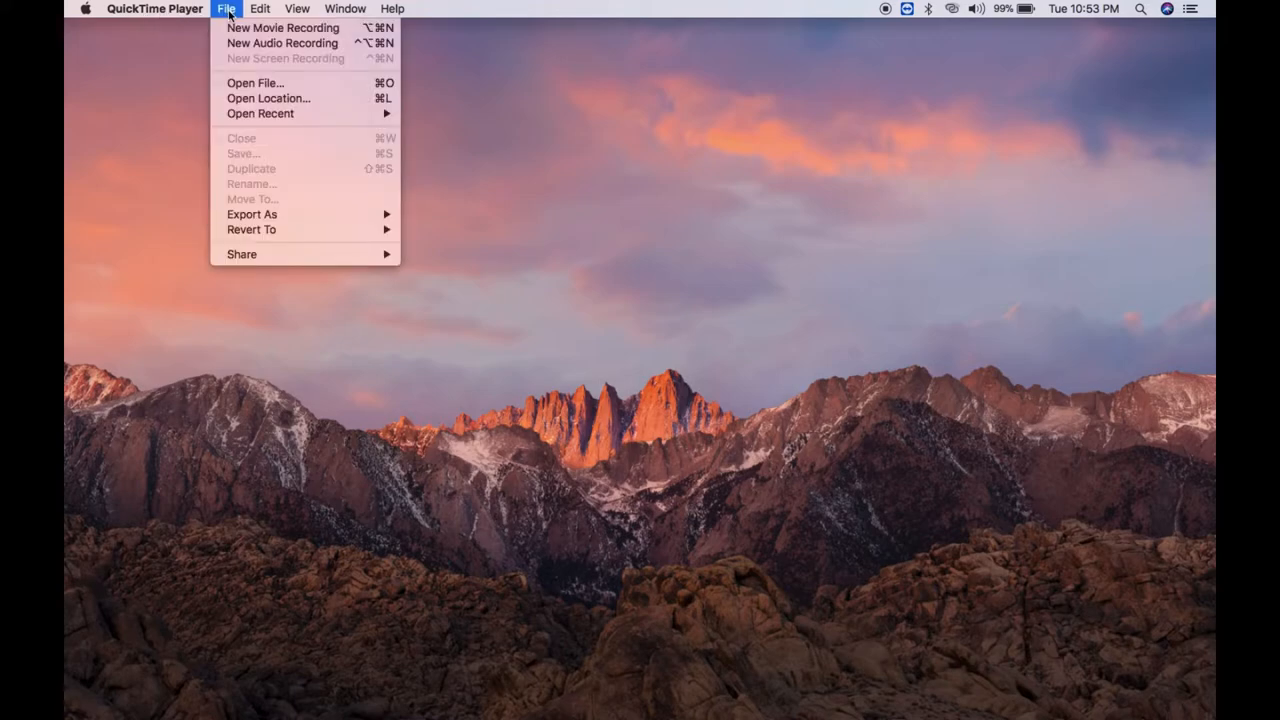
mouse_move(284, 28)
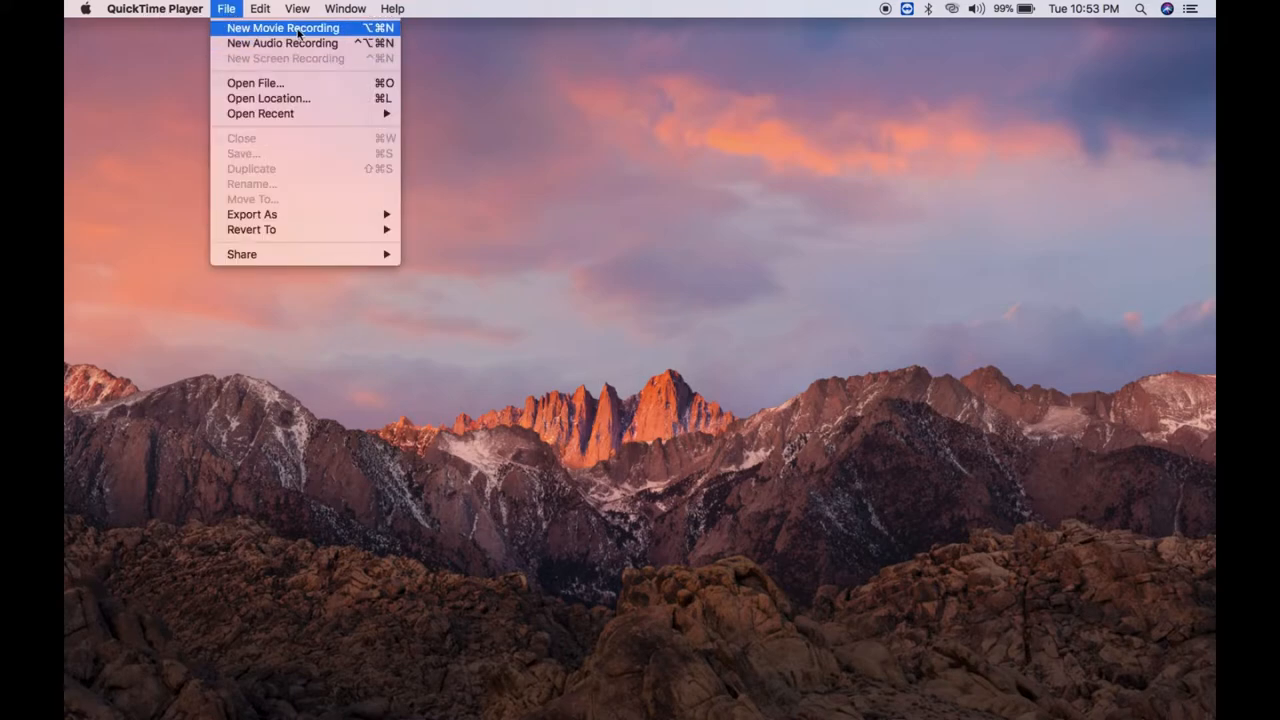
mouse_move(324, 68)
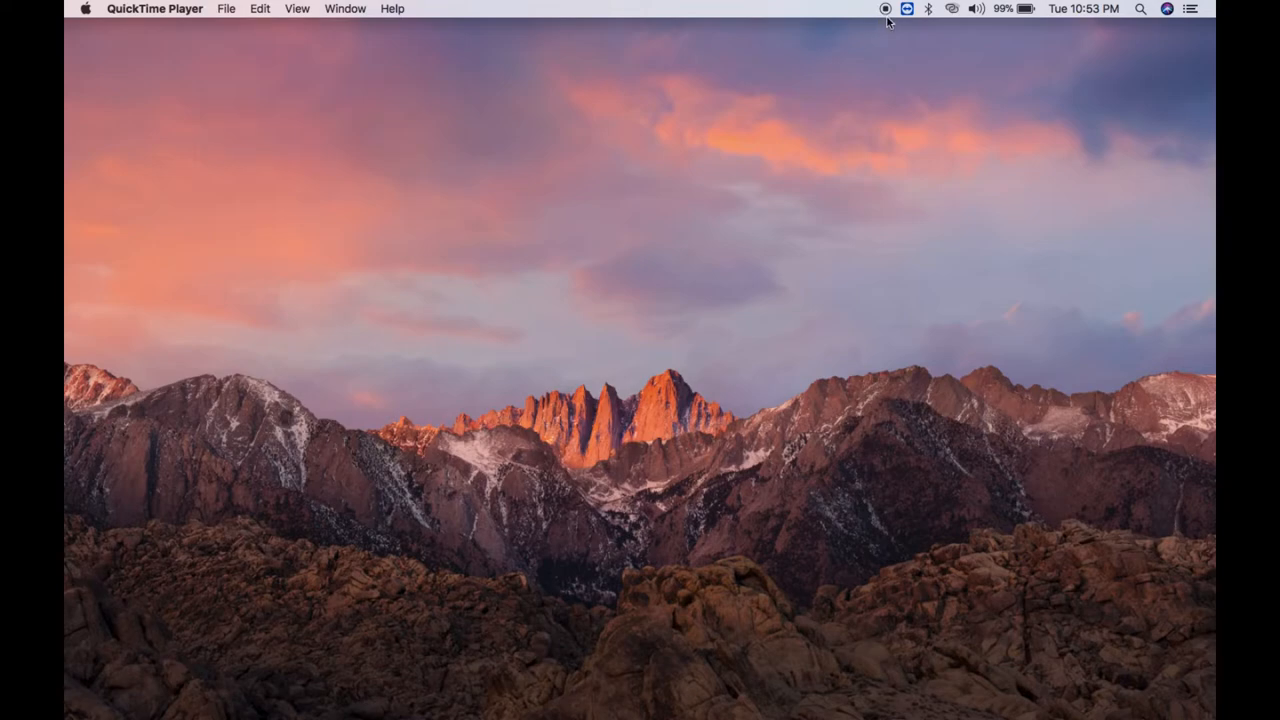
click(226, 8)
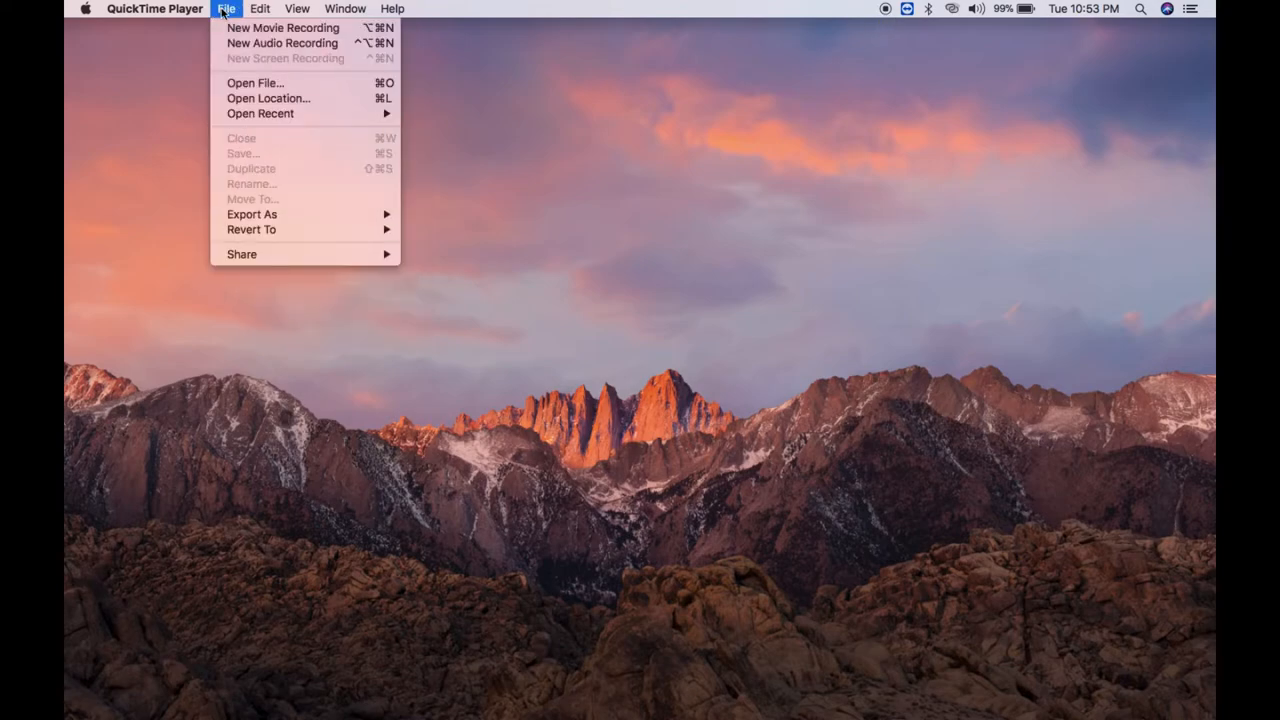
mouse_move(284, 28)
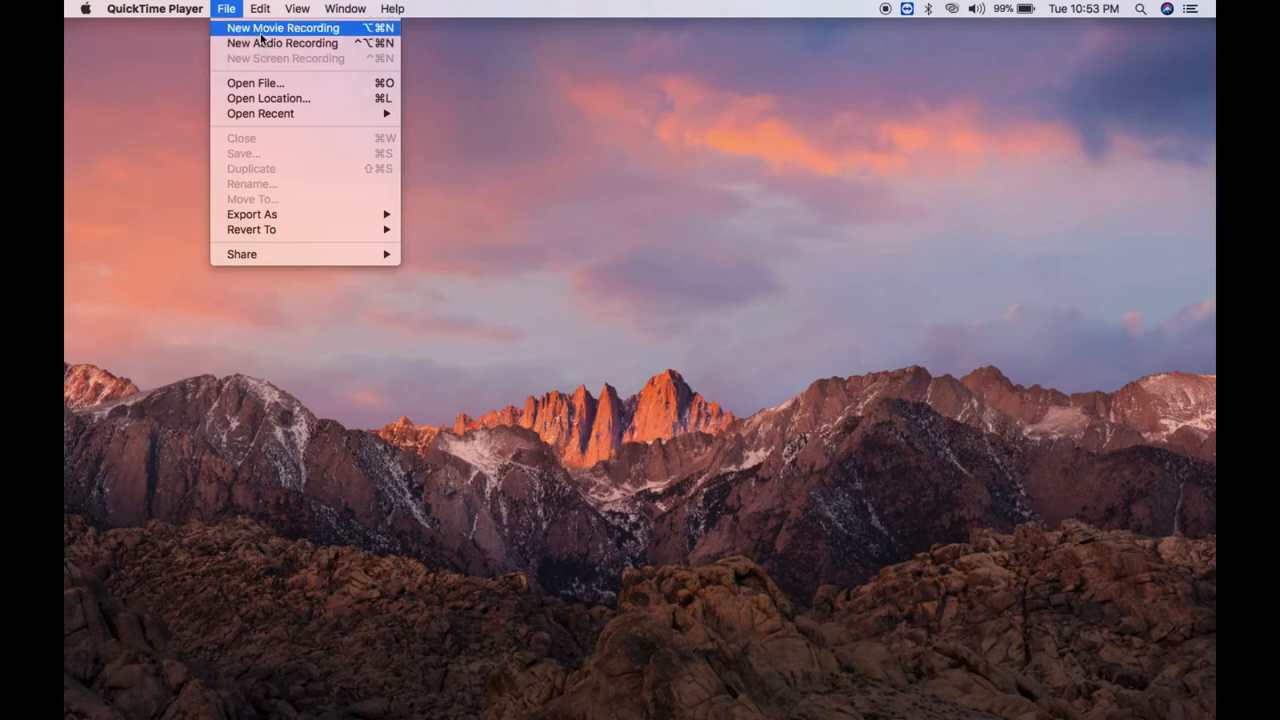
mouse_move(284, 44)
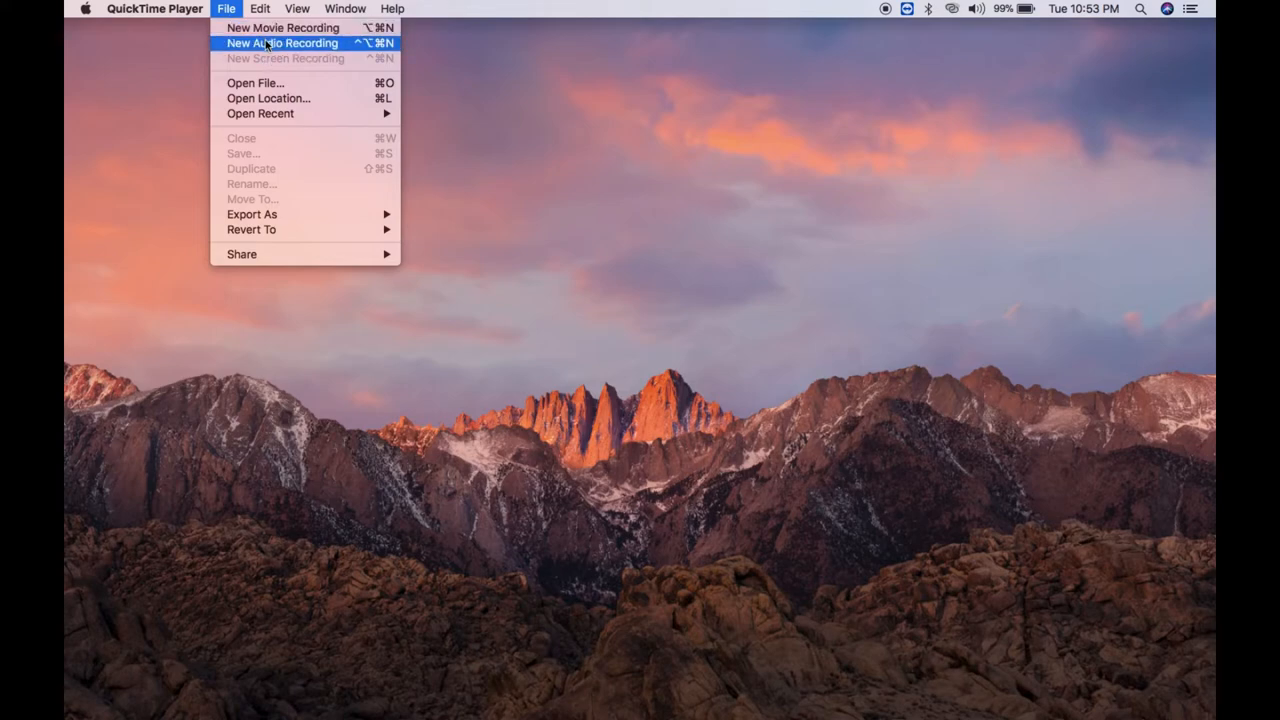
mouse_move(320, 64)
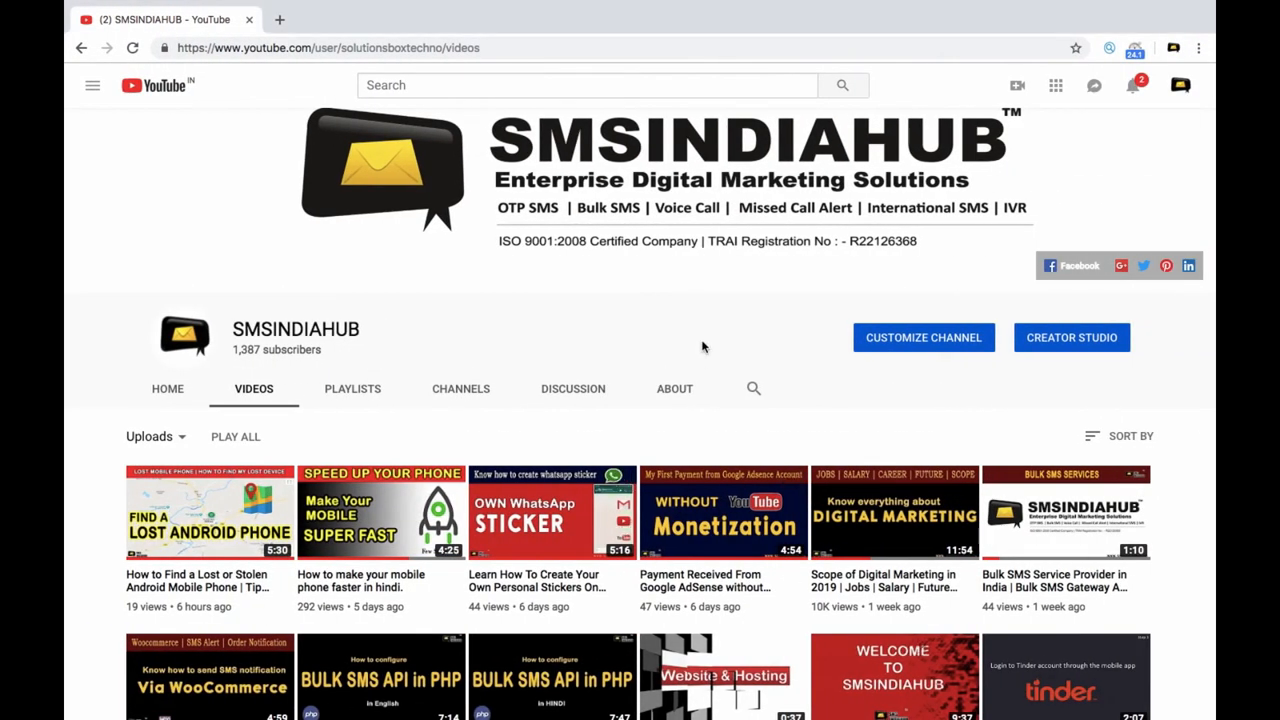
mouse_move(742, 94)
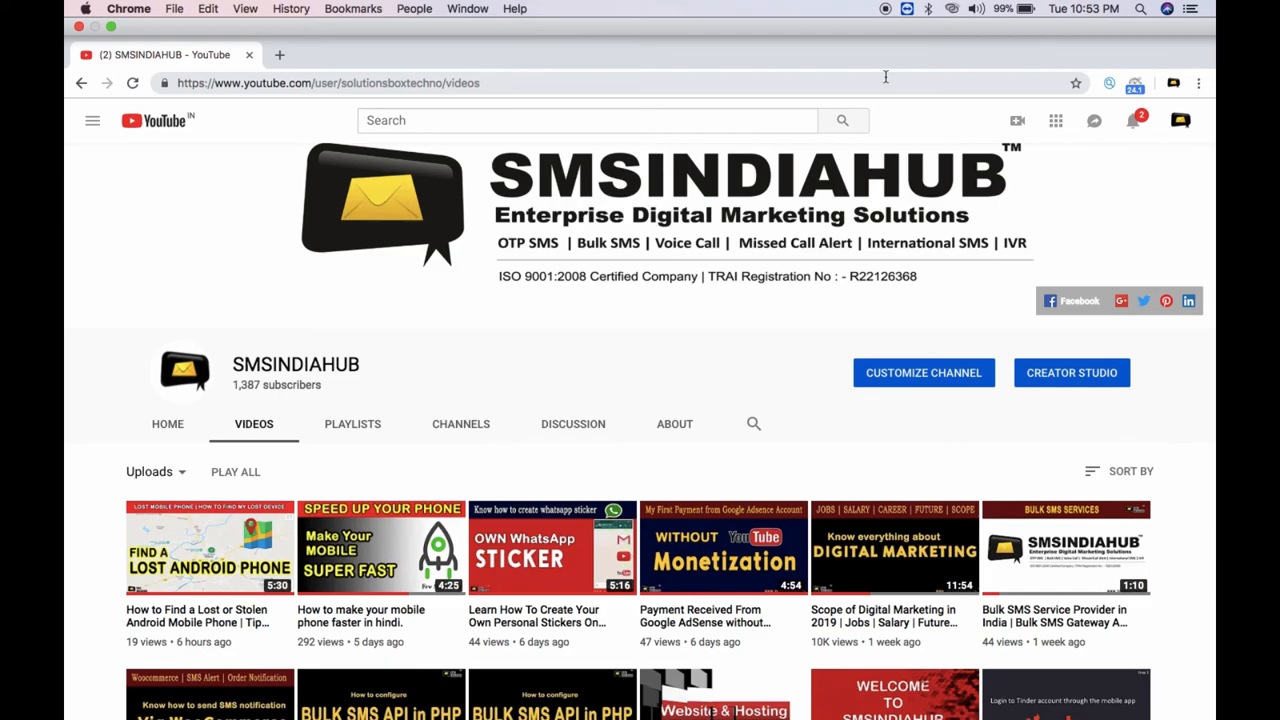
mouse_move(880, 28)
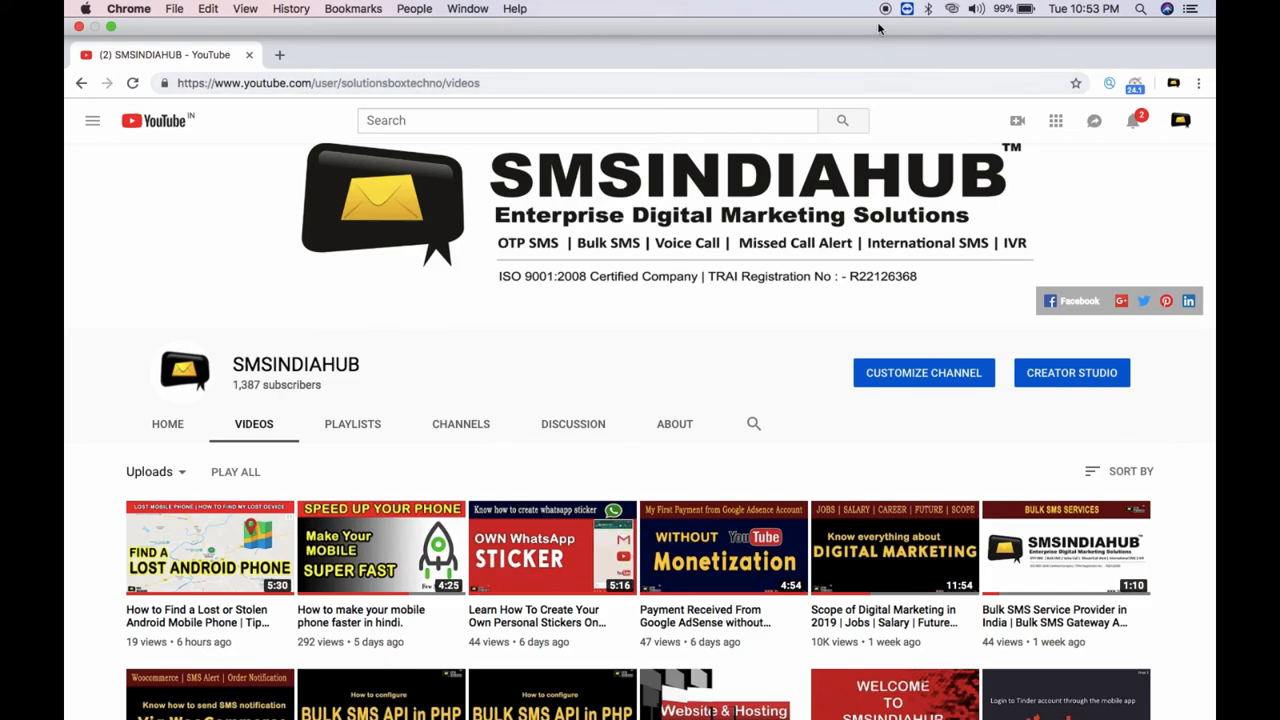